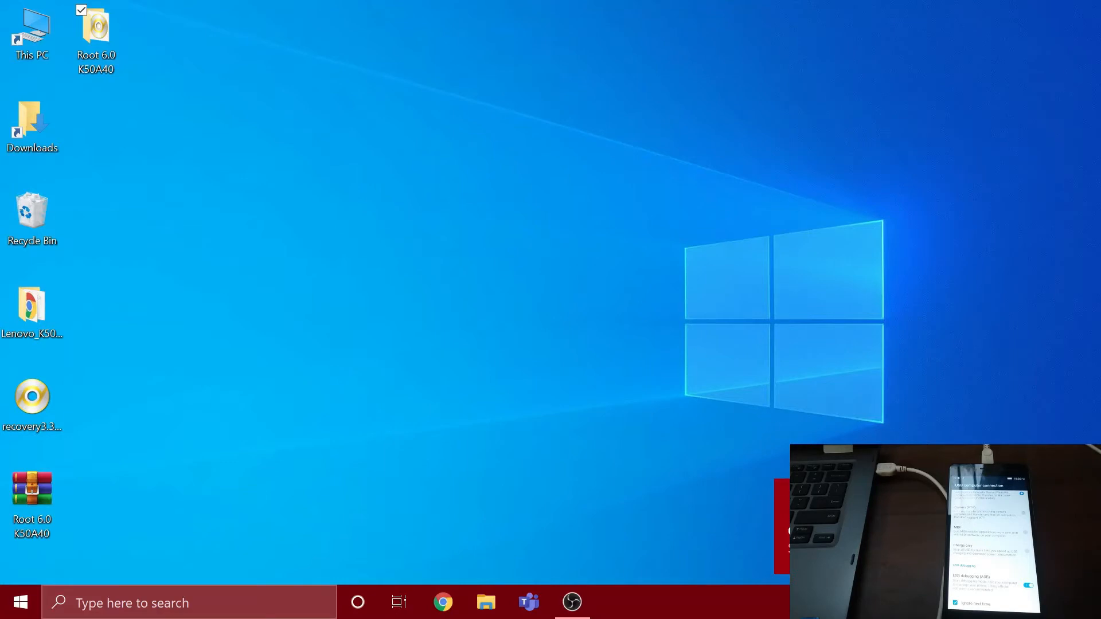
mouse_move(528, 602)
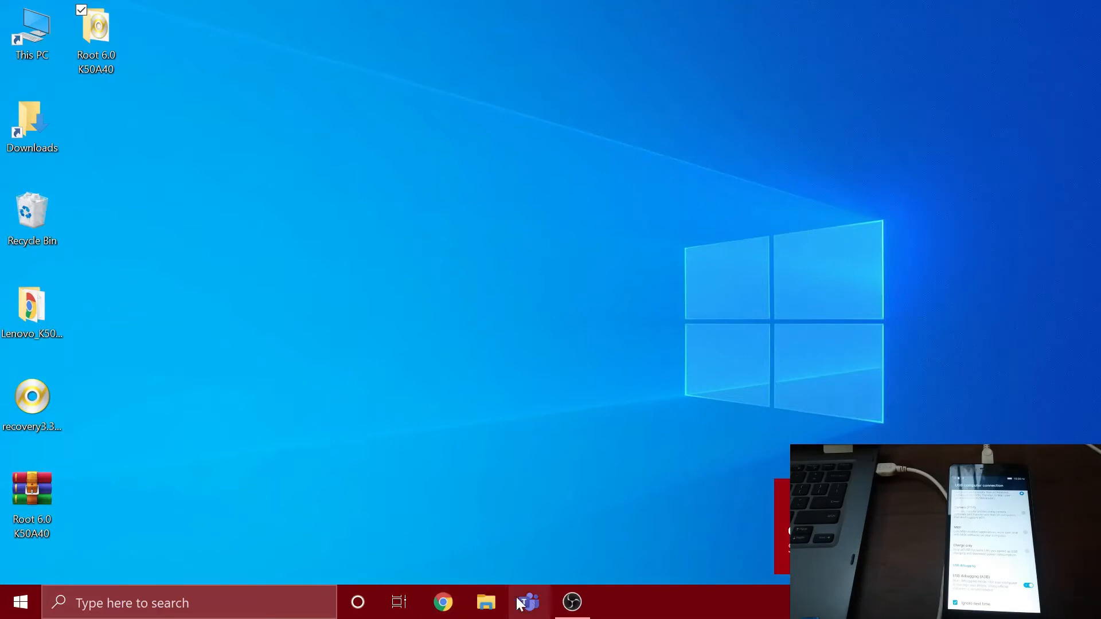
- Browse This PC to the CD Drive (F:) Lenovo_Suite holding the USB driver installer
left_click(485, 602)
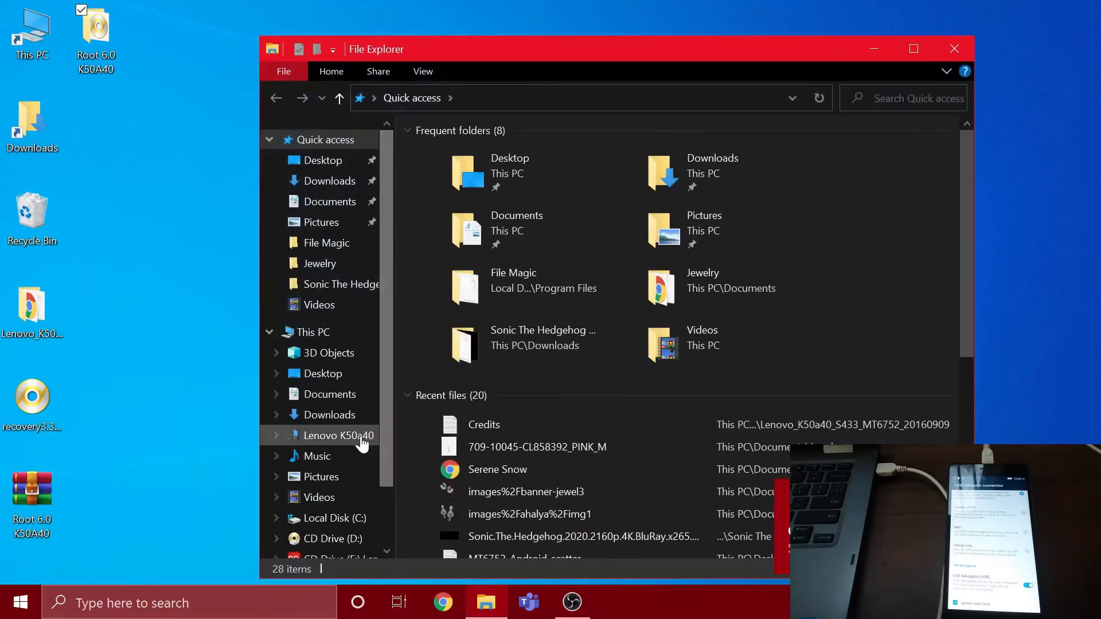
left_click(312, 332)
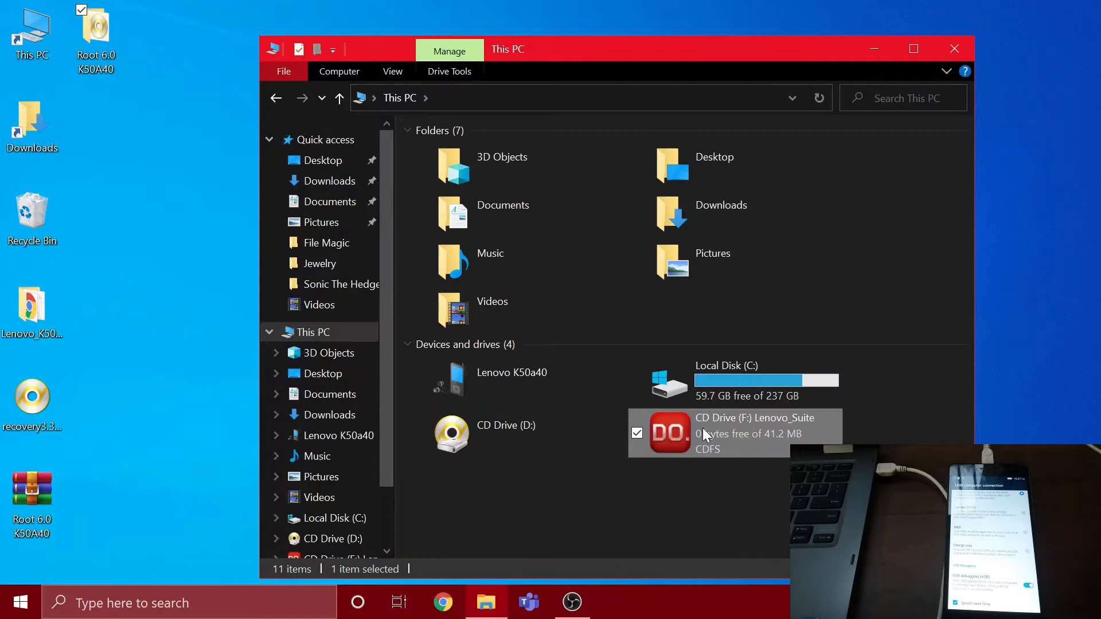
double_click(703, 434)
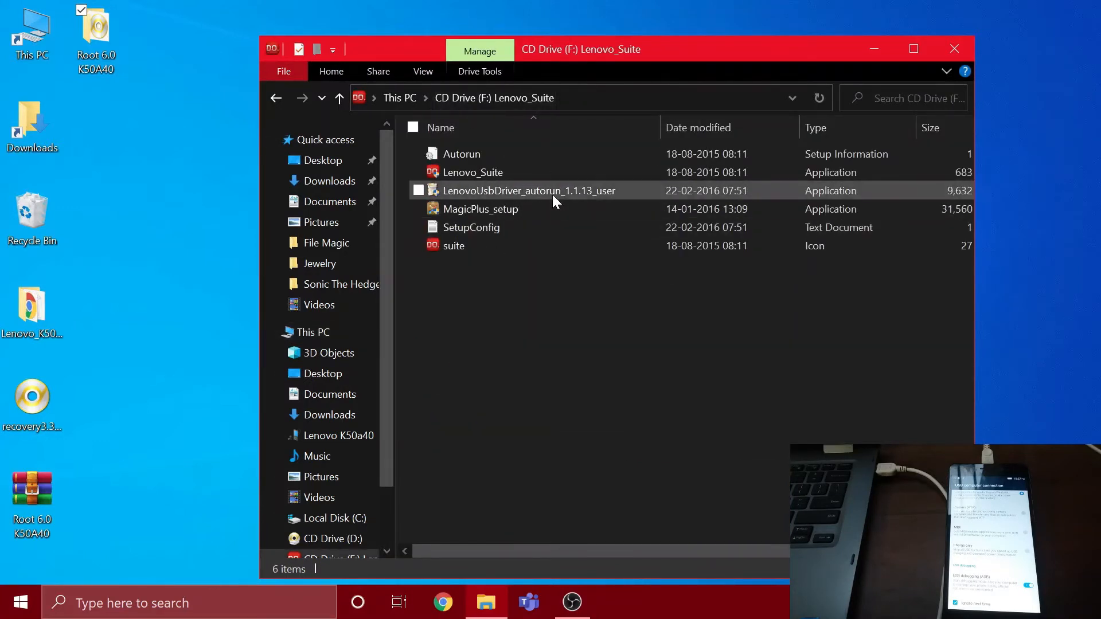
- Run LenovoUsbDriver_autorun_1.1.13_user through Next, Next, Finish and close the Explorer window
double_click(527, 191)
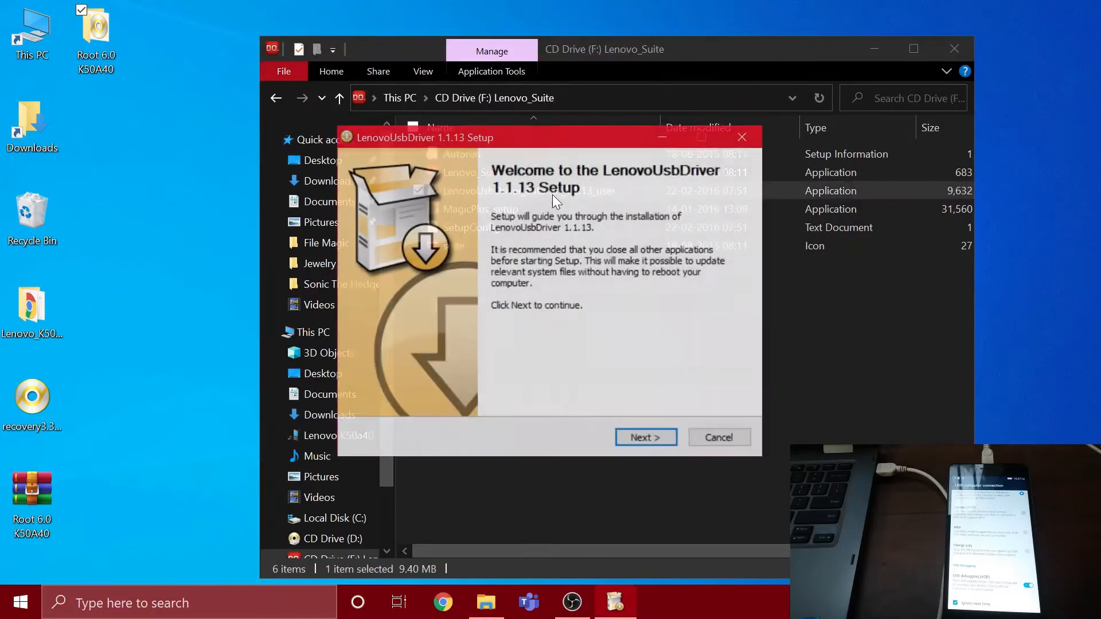
left_click(645, 437)
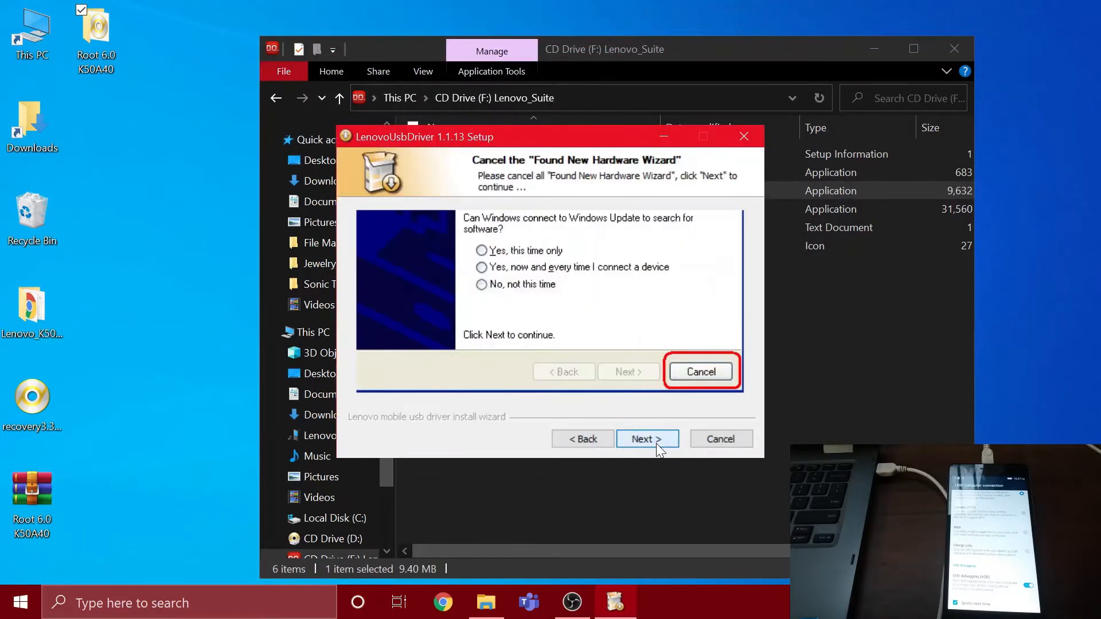
left_click(646, 439)
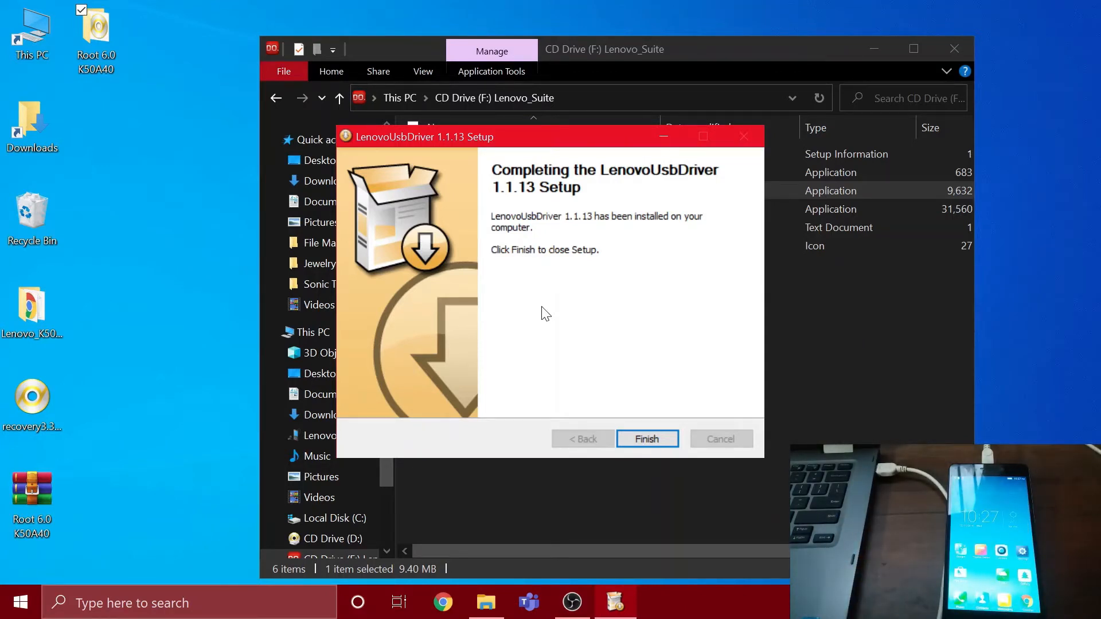
left_click(646, 439)
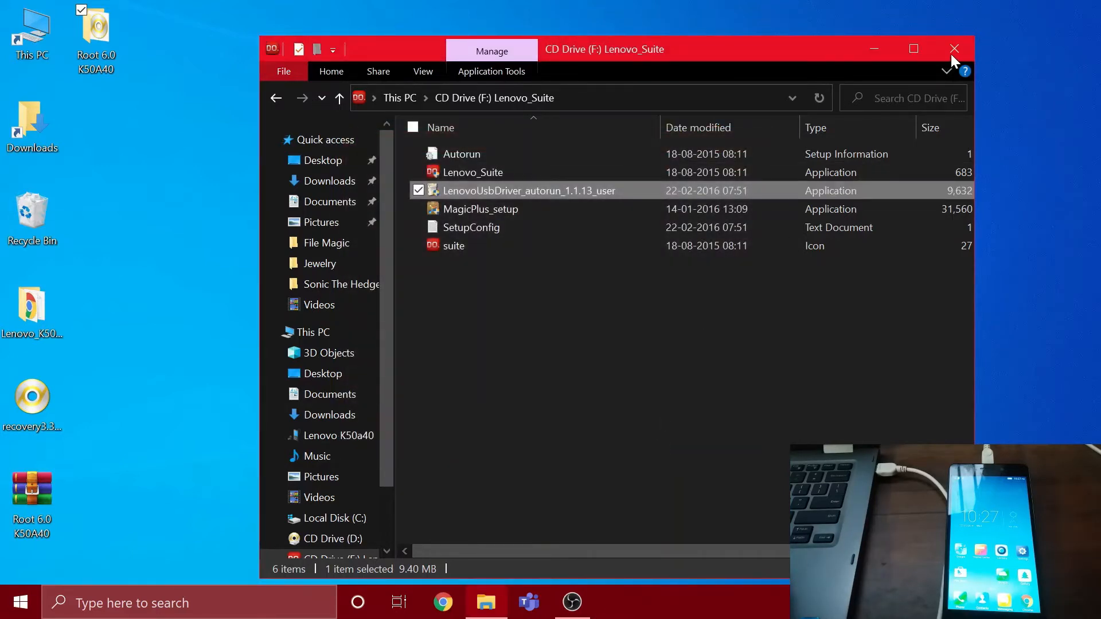
left_click(954, 49)
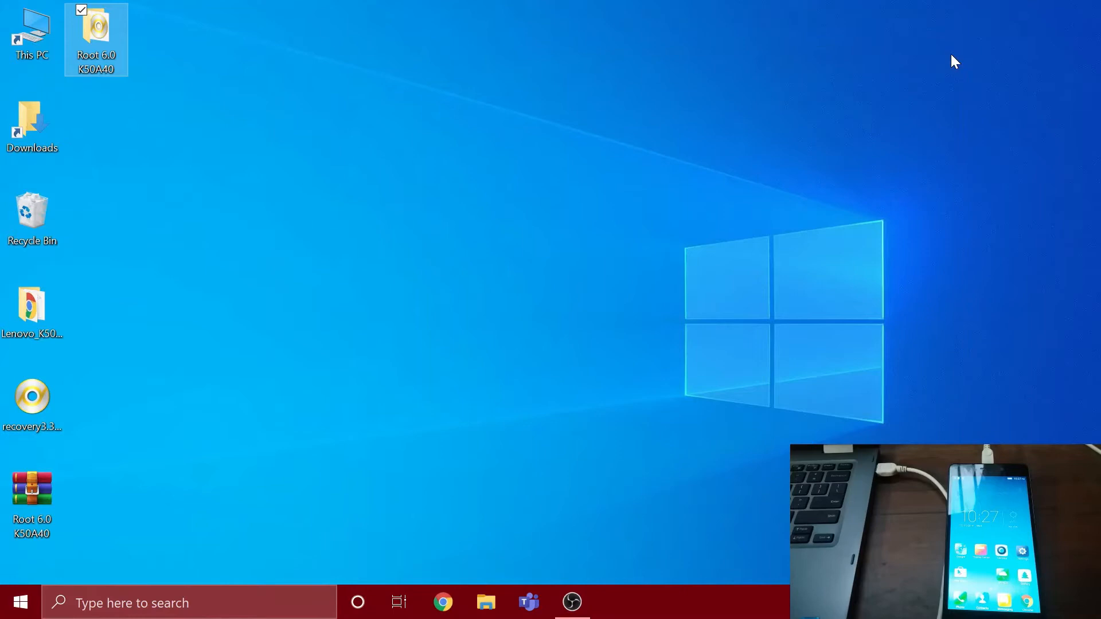
- Copy boot and UPDATE-SuperSU from Root 6.0 K50A40 toward the phone's SAMSUNG folder
left_click(32, 495)
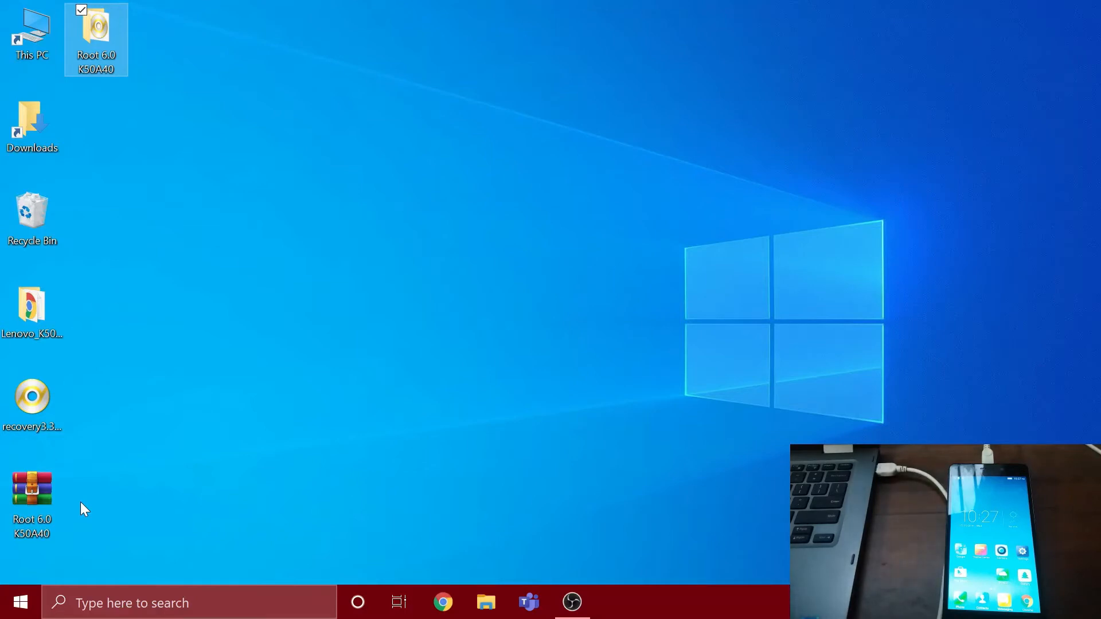
mouse_move(133, 462)
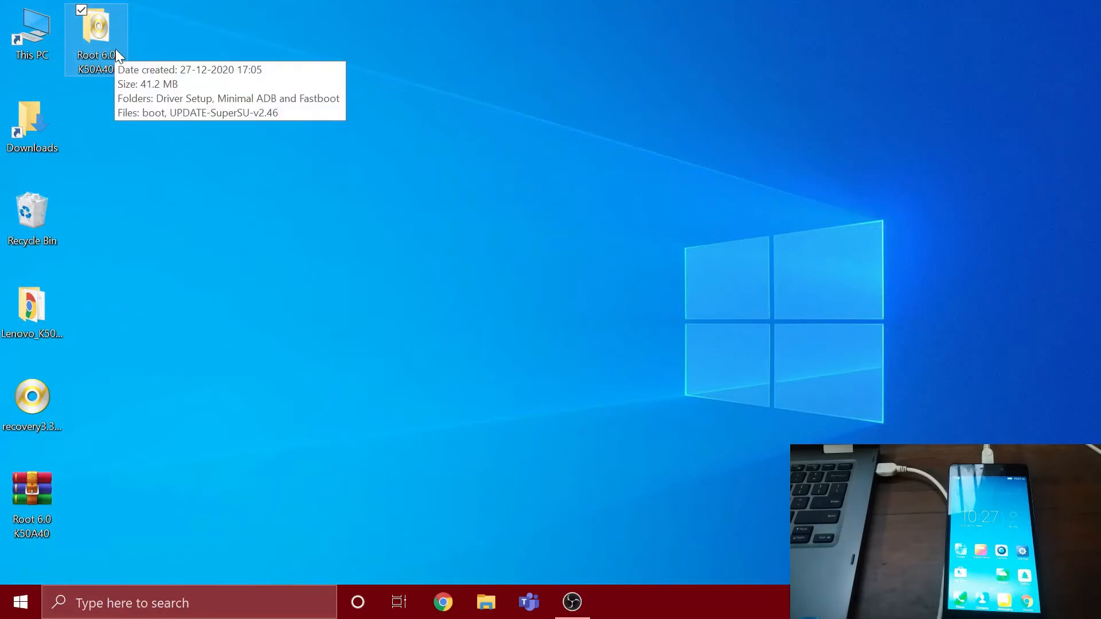
double_click(95, 32)
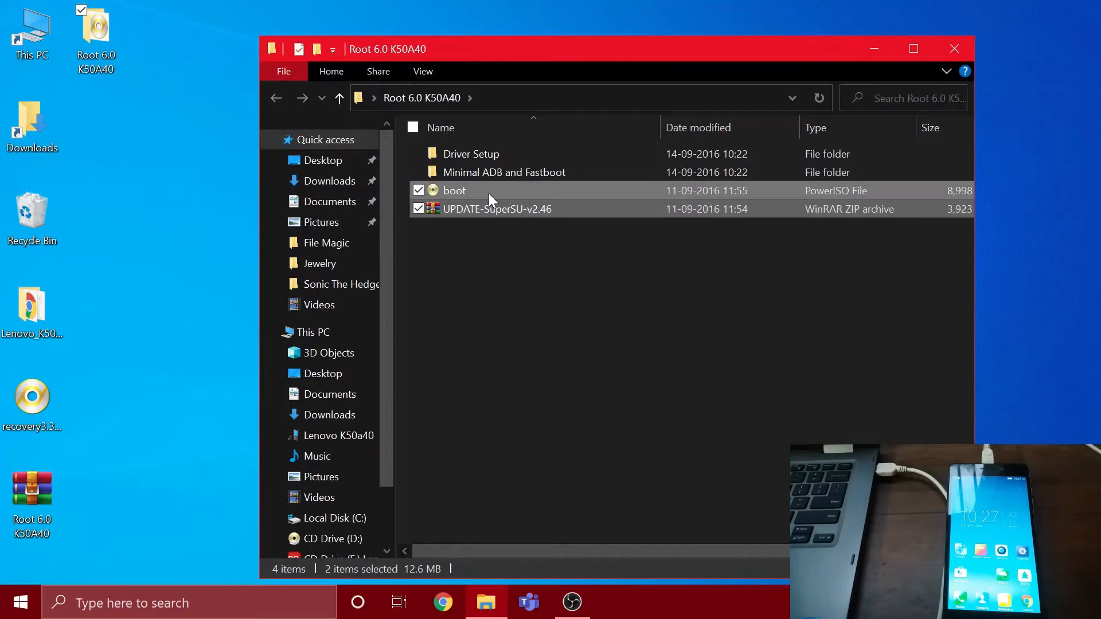
right_click(454, 190)
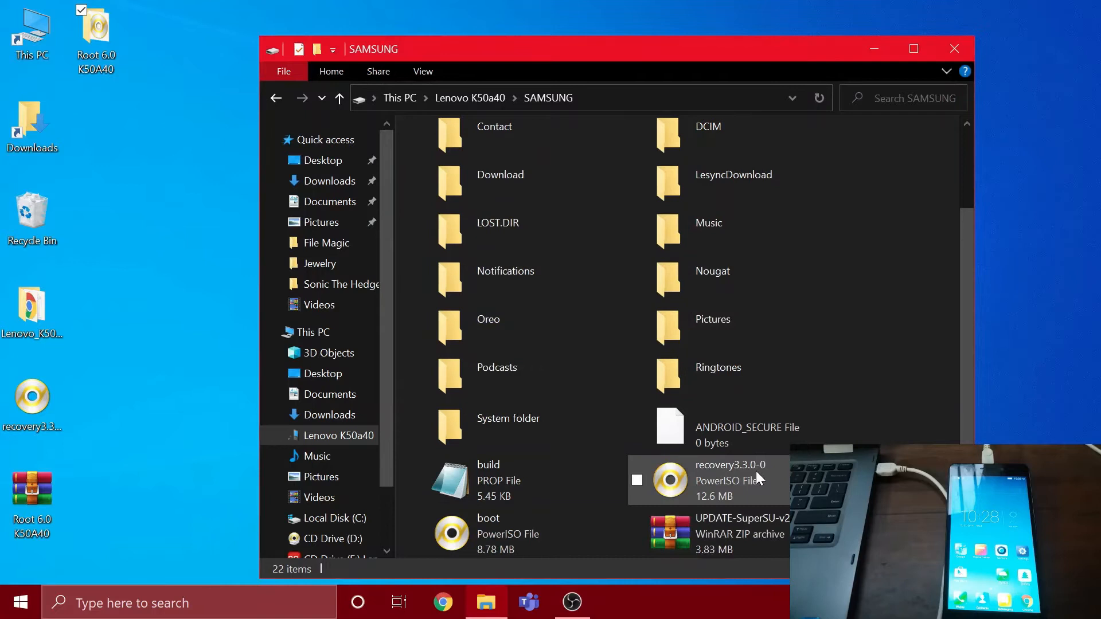
mouse_move(778, 479)
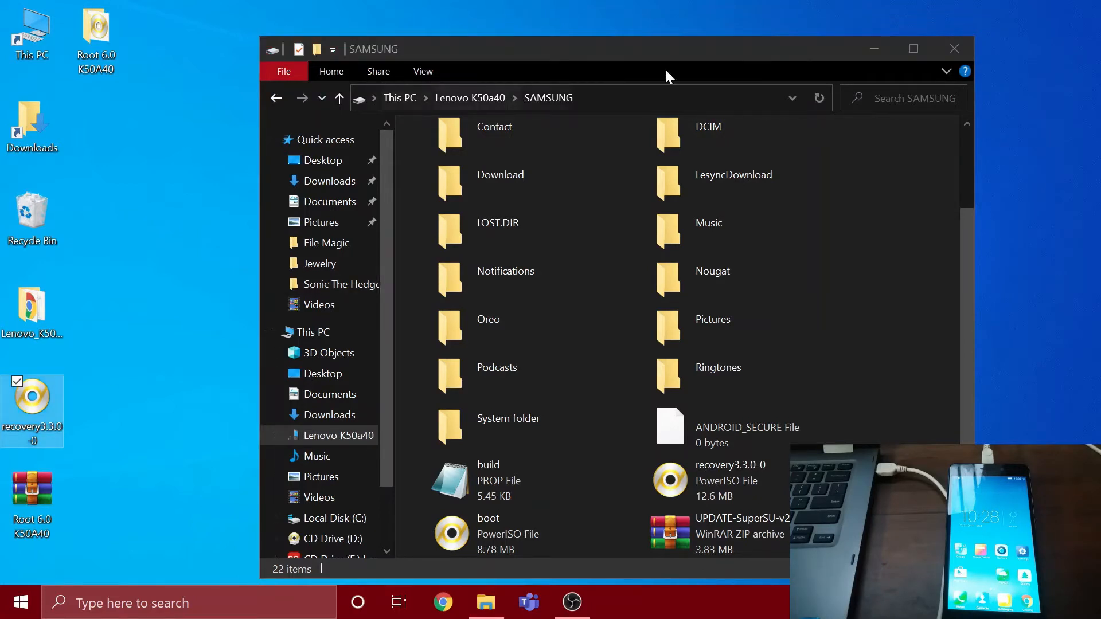
- Run adb-setup-1.4.3 from Driver Setup, answering Y to ADB/Fastboot and Y to system-wide
left_click(323, 160)
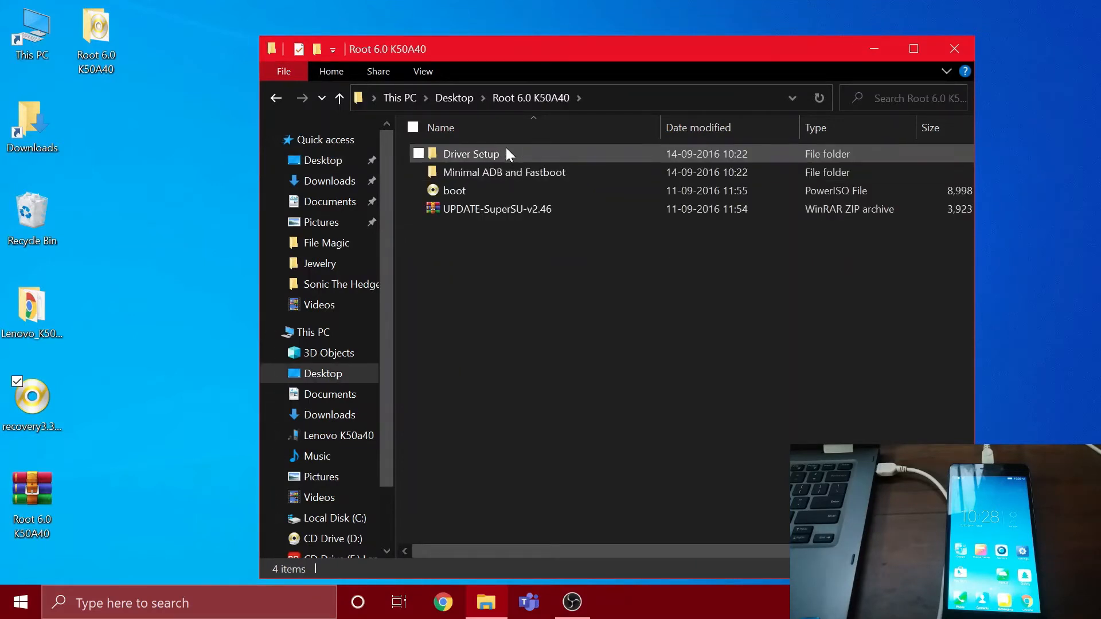
double_click(471, 154)
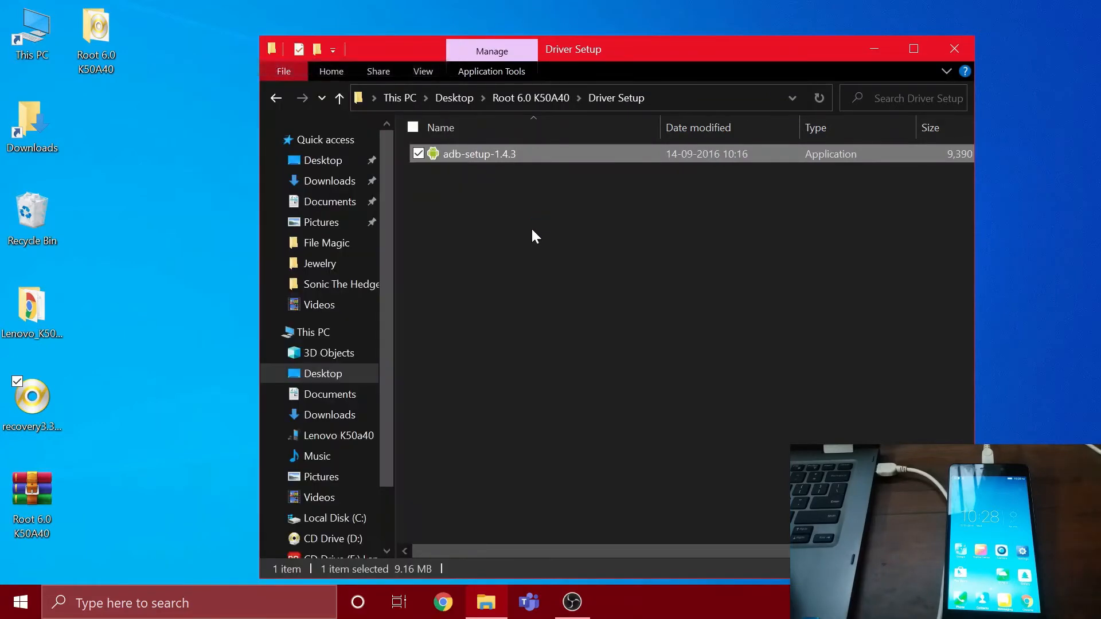
double_click(479, 154)
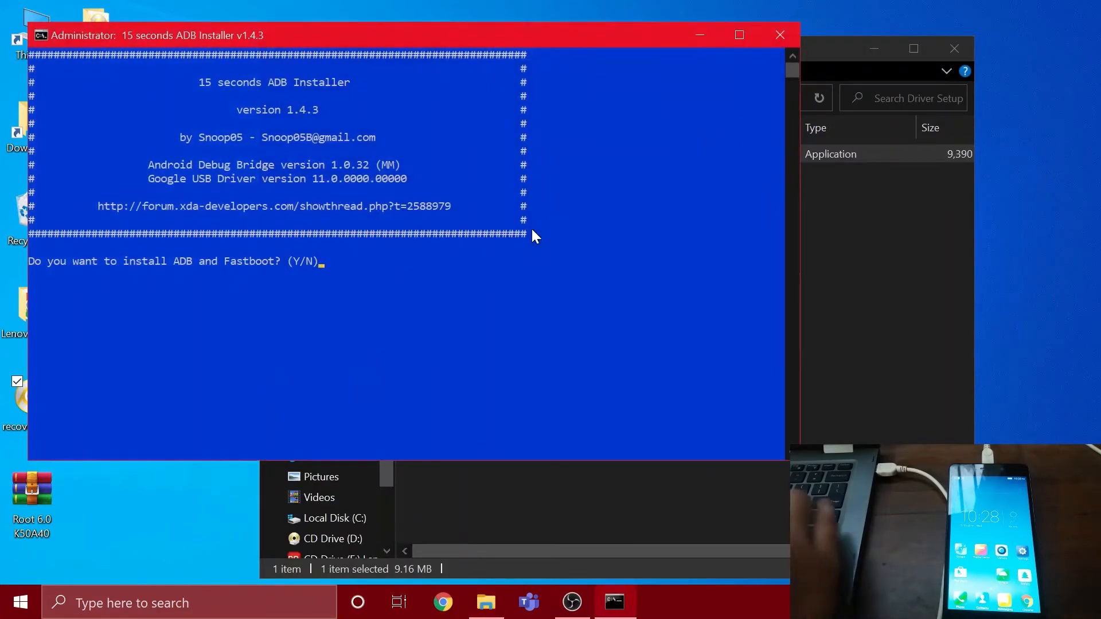
type("Y")
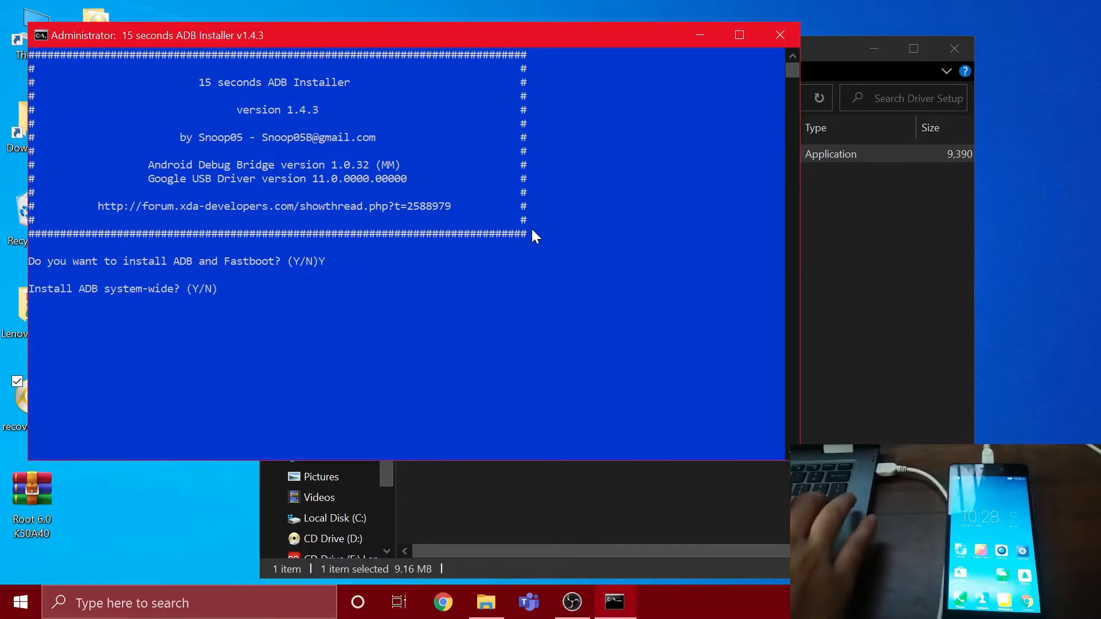
type("Y")
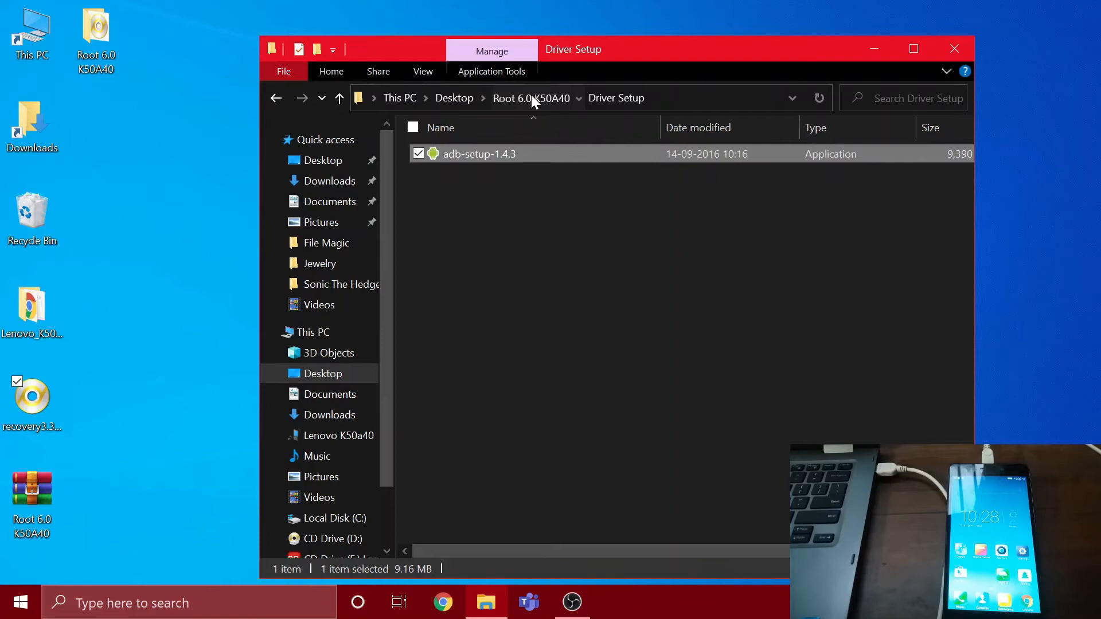
- Get a cmd.exe prompt running inside the Minimal ADB and Fastboot folder
left_click(531, 97)
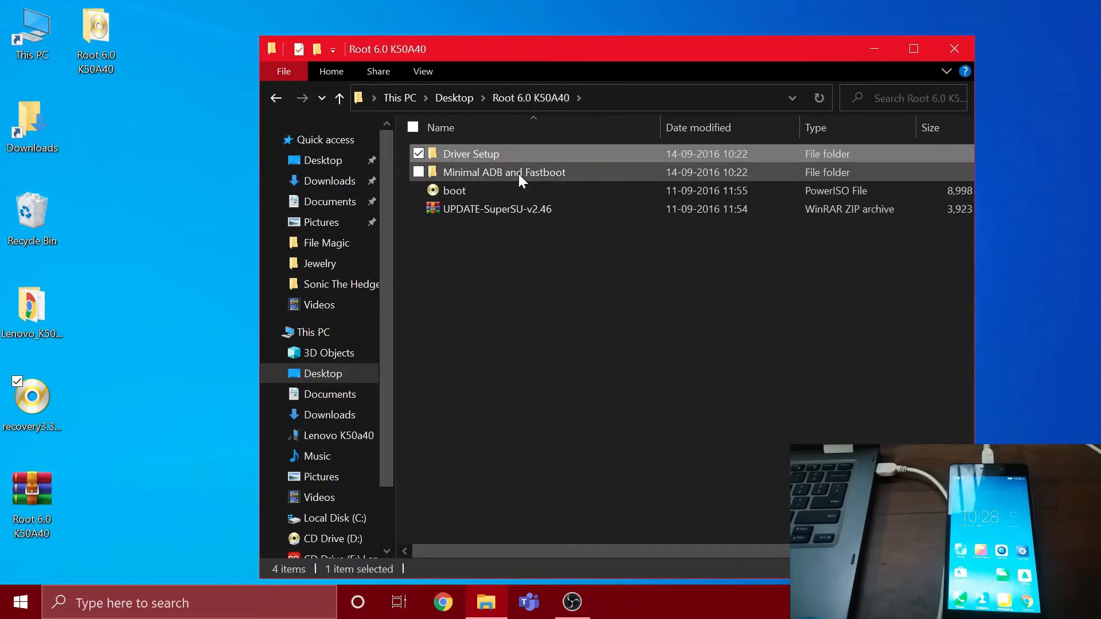
double_click(505, 172)
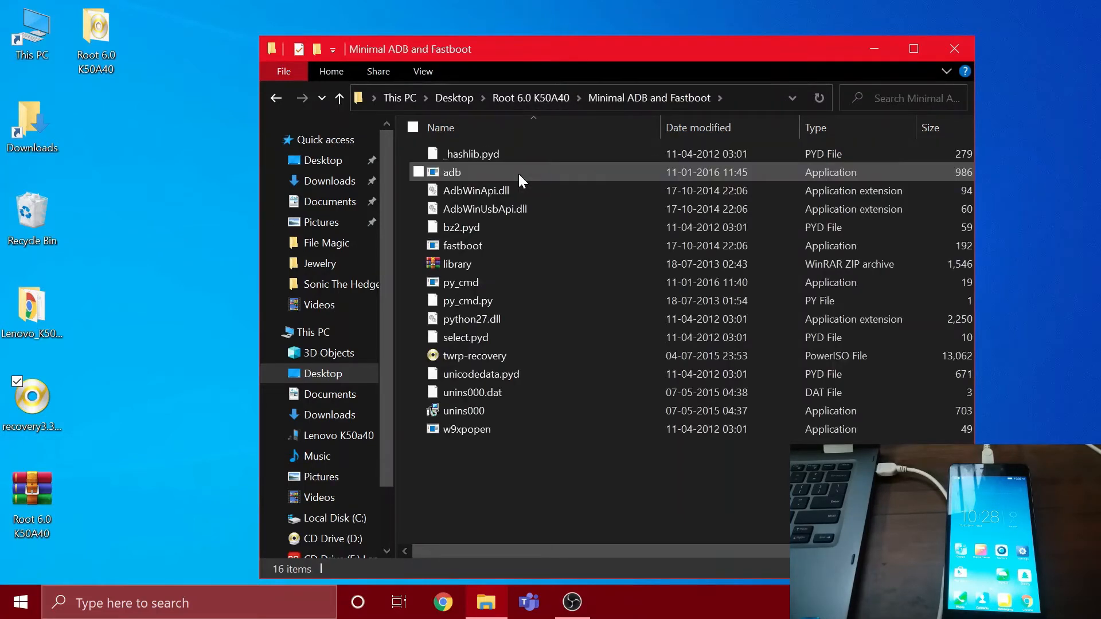
left_click(599, 520)
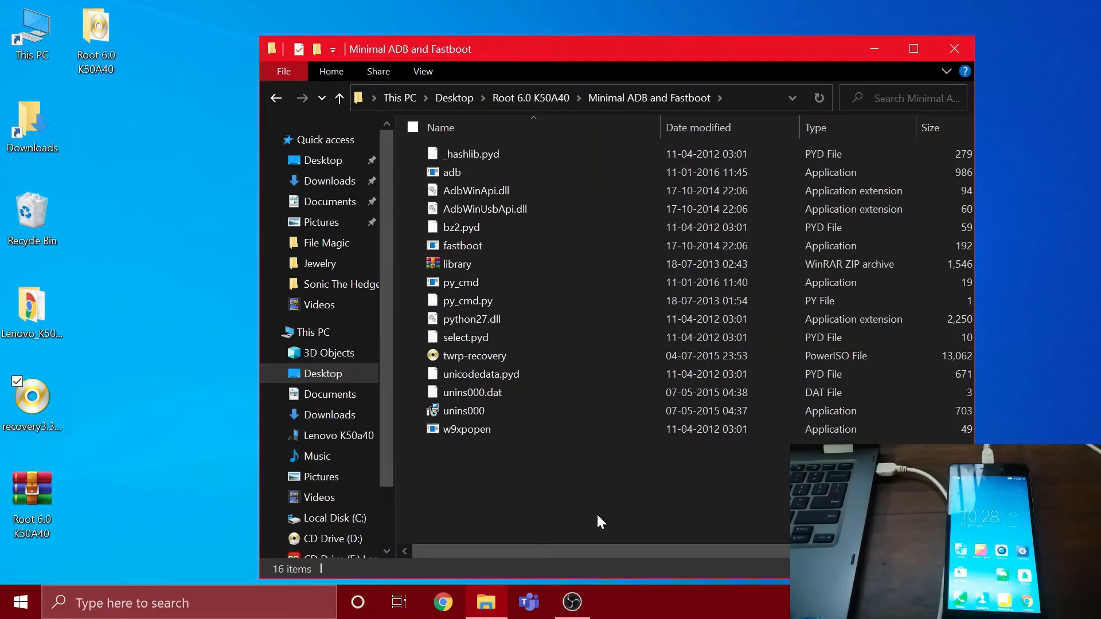
mouse_move(218, 372)
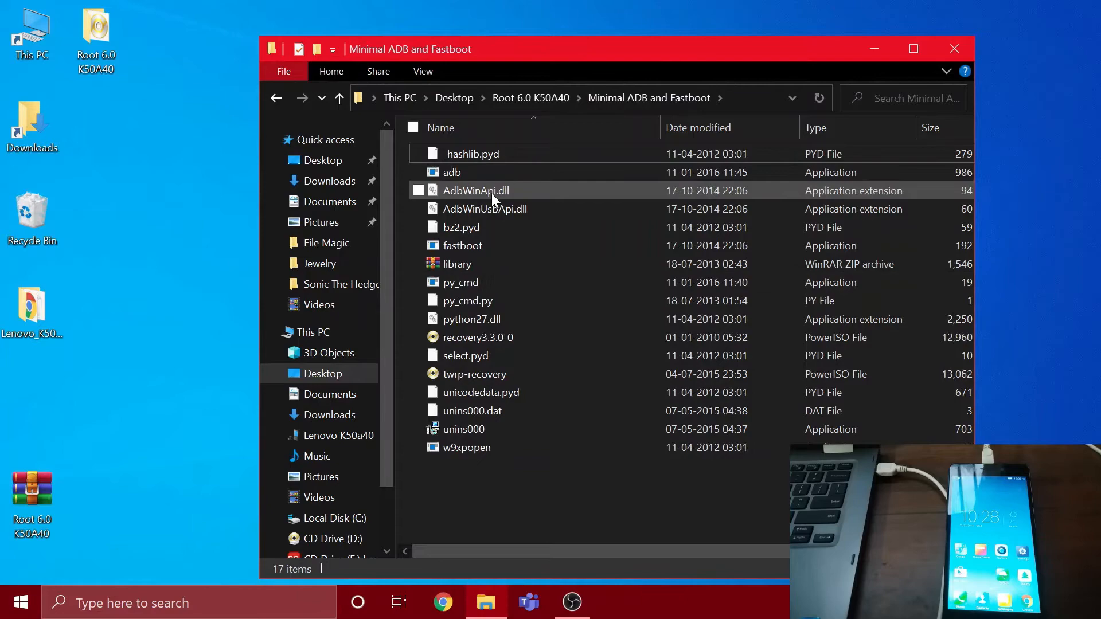
left_click(452, 172)
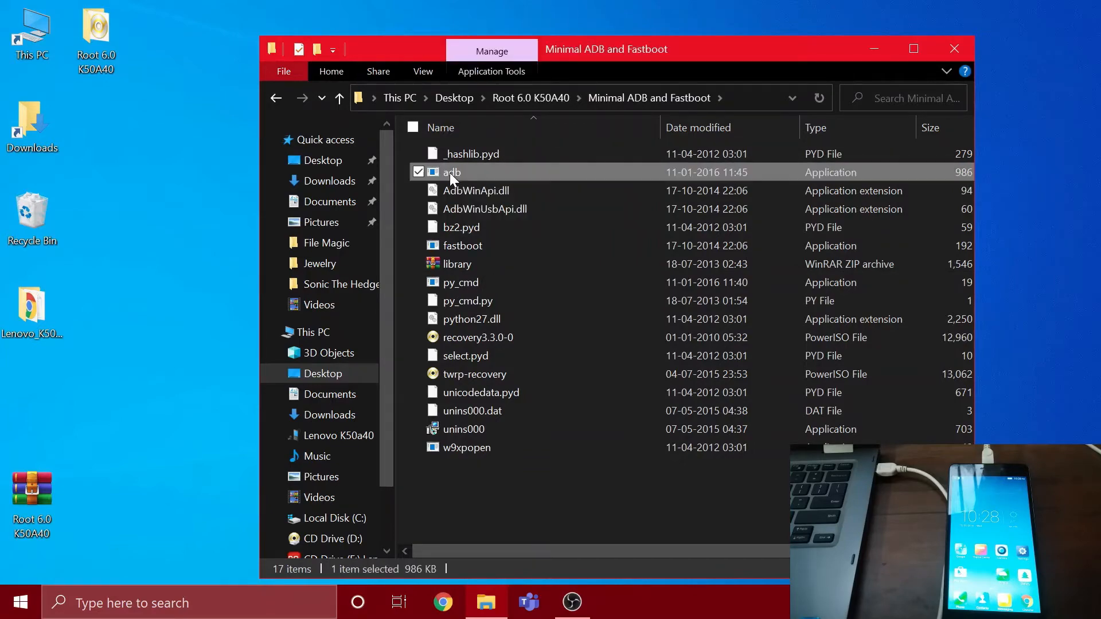
double_click(452, 172)
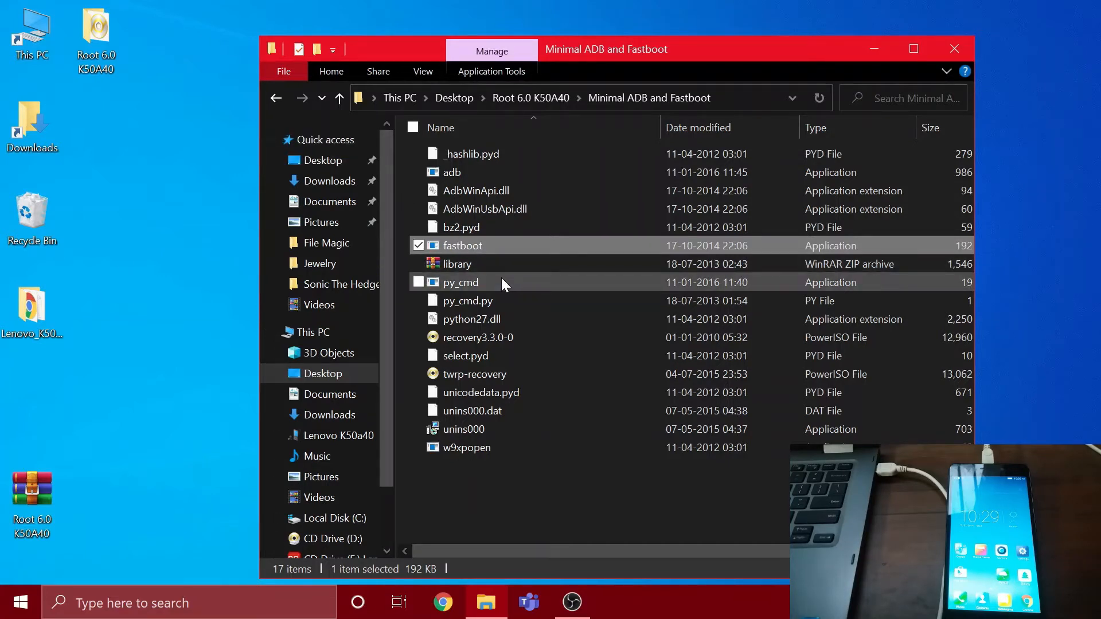
left_click(461, 283)
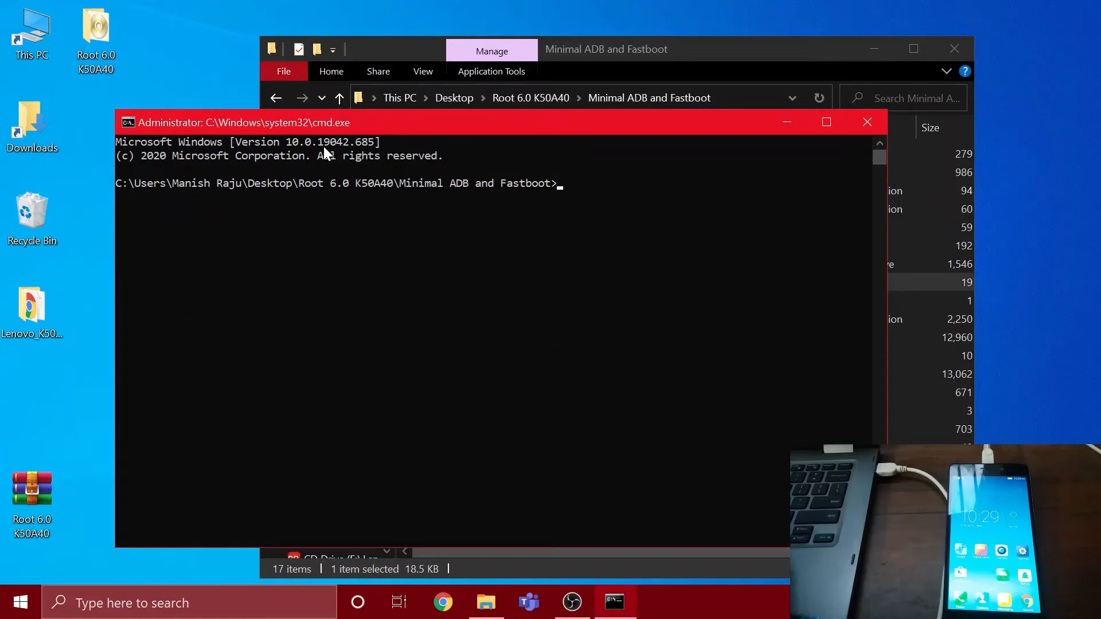
- Run adb devices twice so the phone moves from unauthorized to an authorized device
type("adb devices")
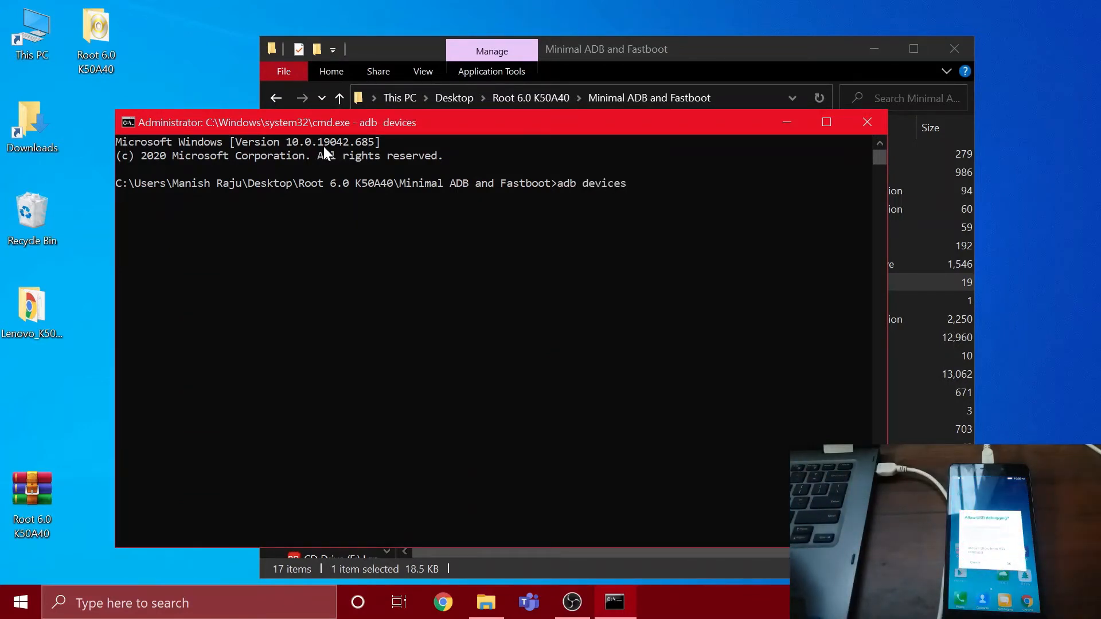
key("enter")
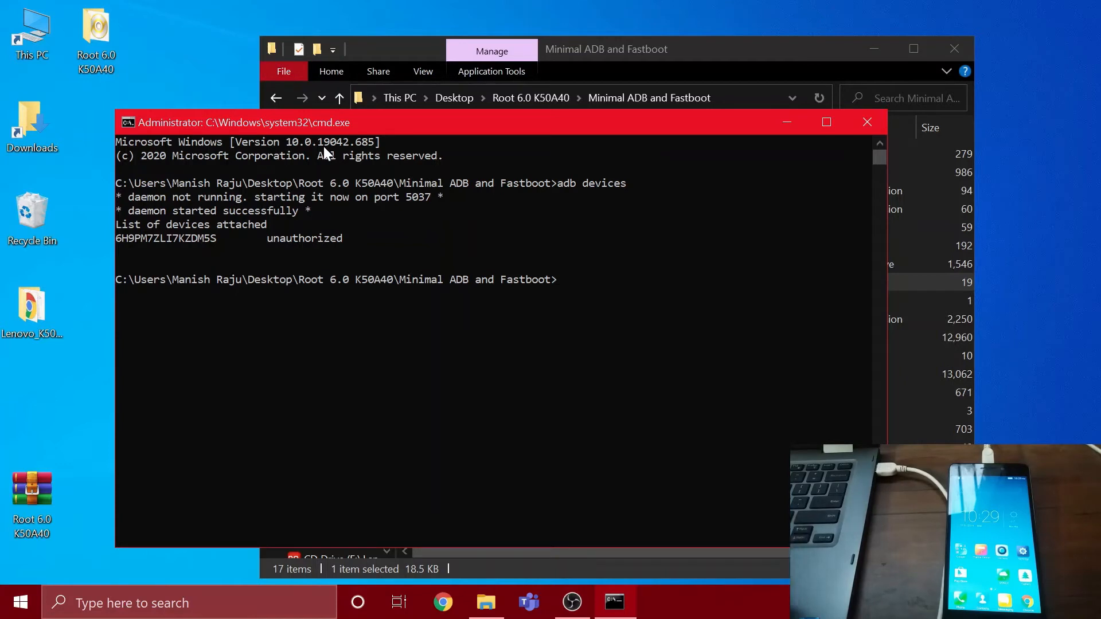
mouse_move(361, 269)
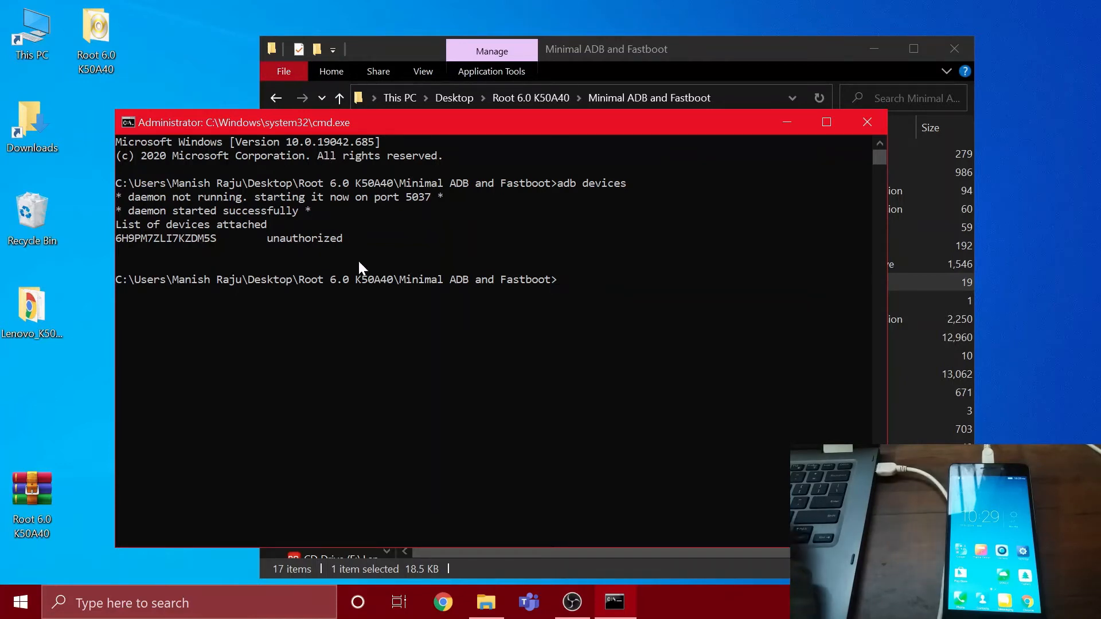
type("adb devices")
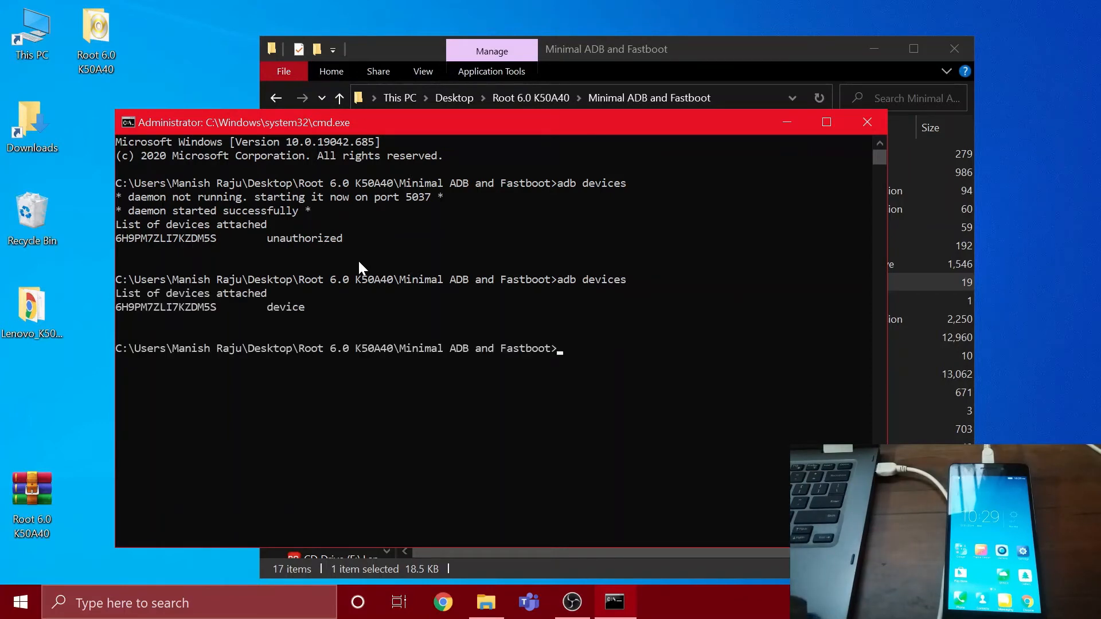
mouse_move(370, 324)
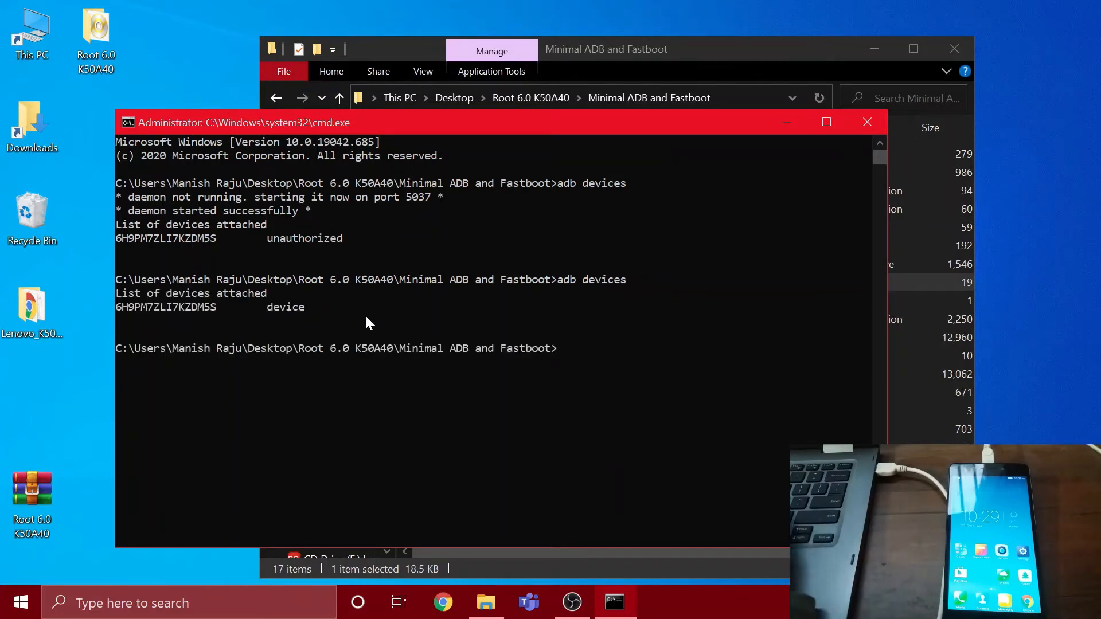
- Run adb reboot bootloader, then fastboot devices to see the phone in fastboot mode
type("adb")
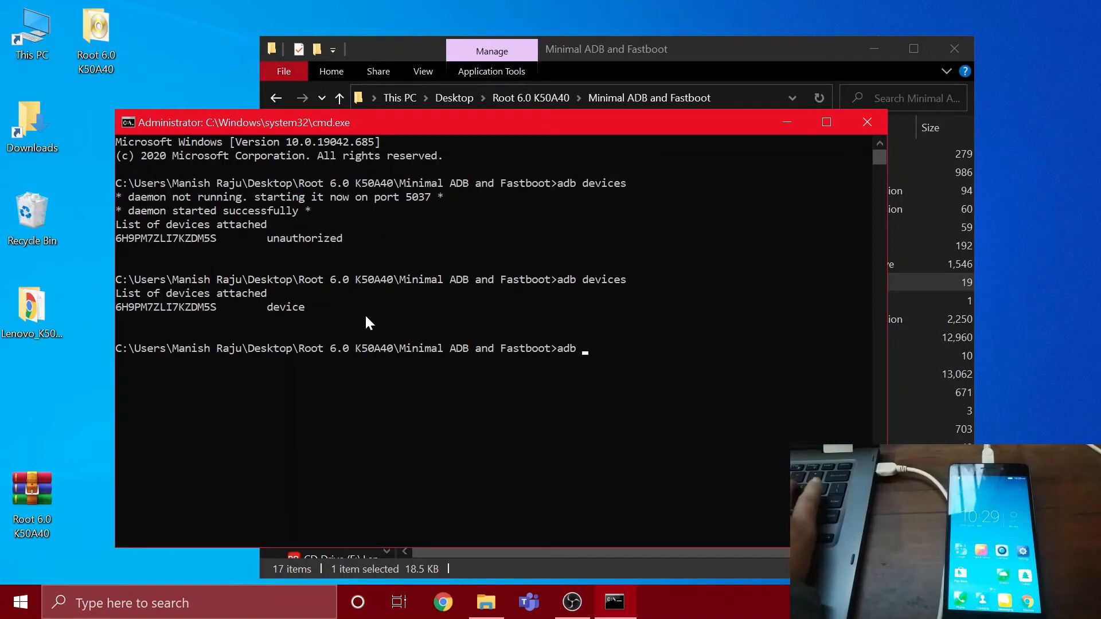
type("reboot bootl")
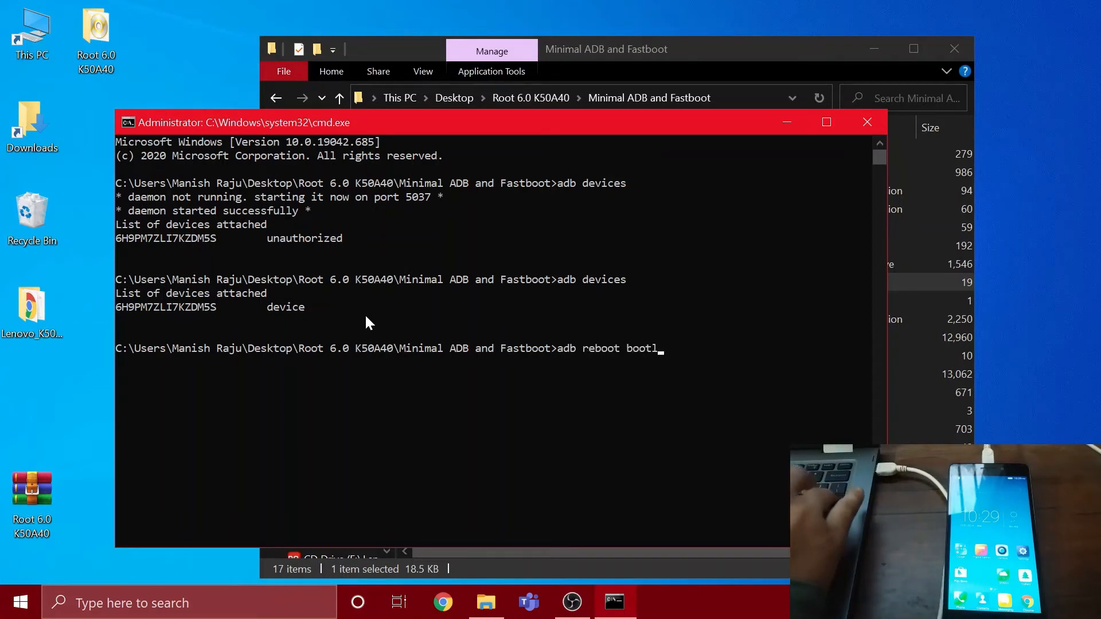
type("oader")
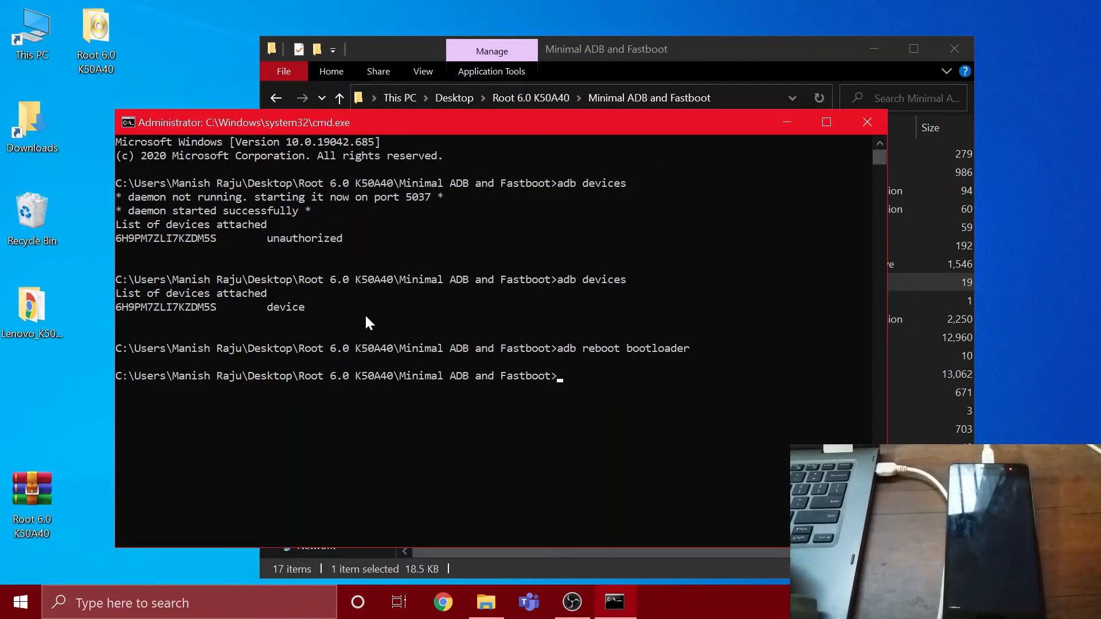
type("fastboot devices")
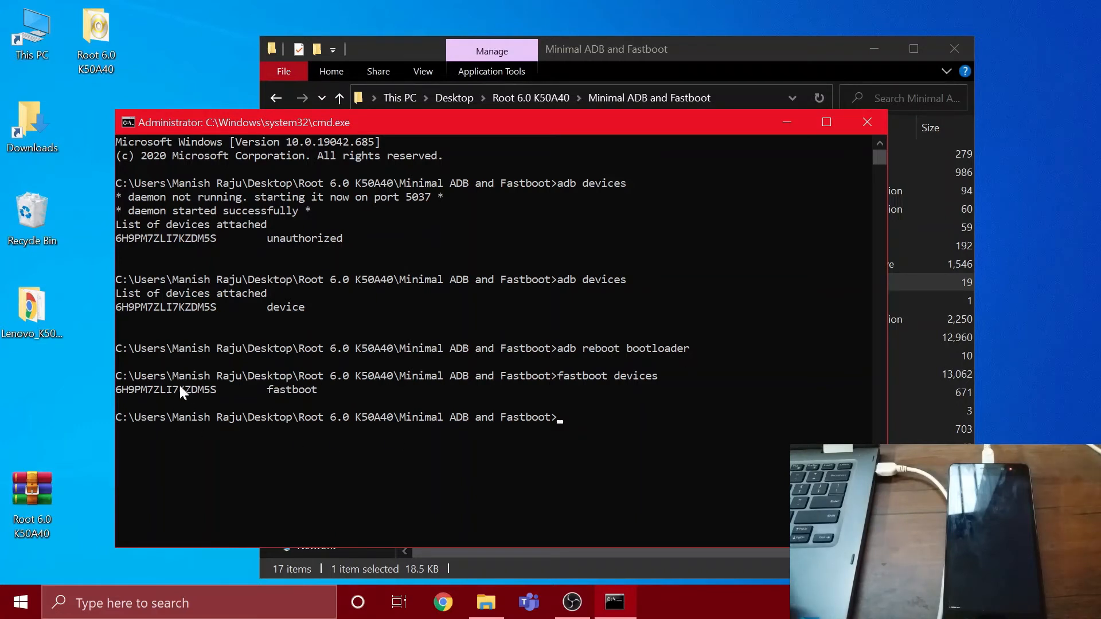
mouse_move(764, 377)
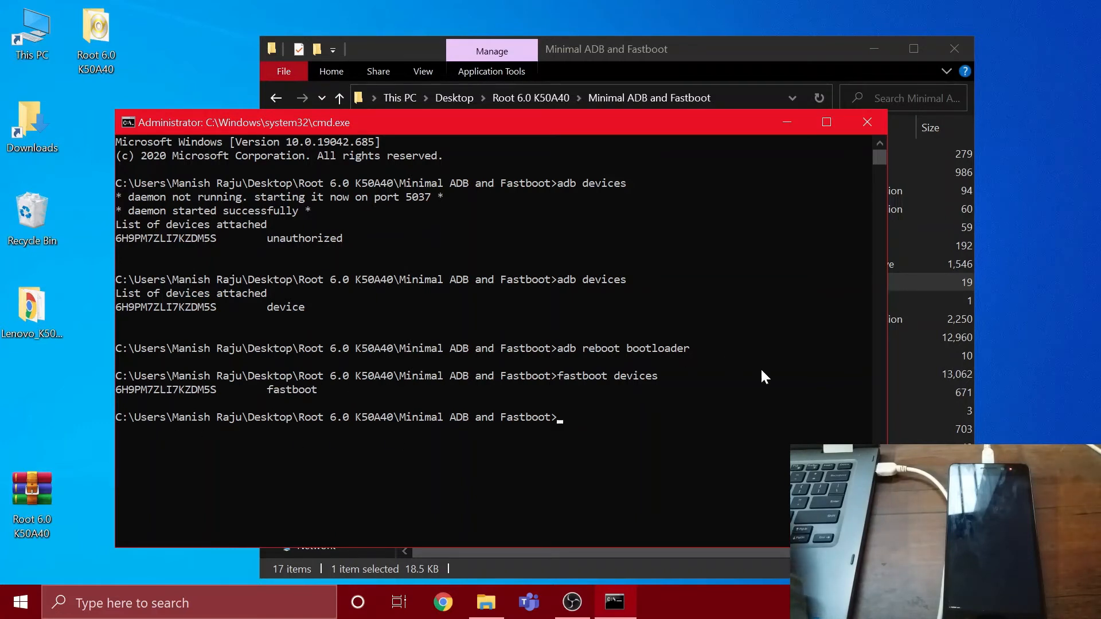
- Run fastboot flash recovery recovery3.3.0-0.img, getting OKAY for sending and writing
type("fast")
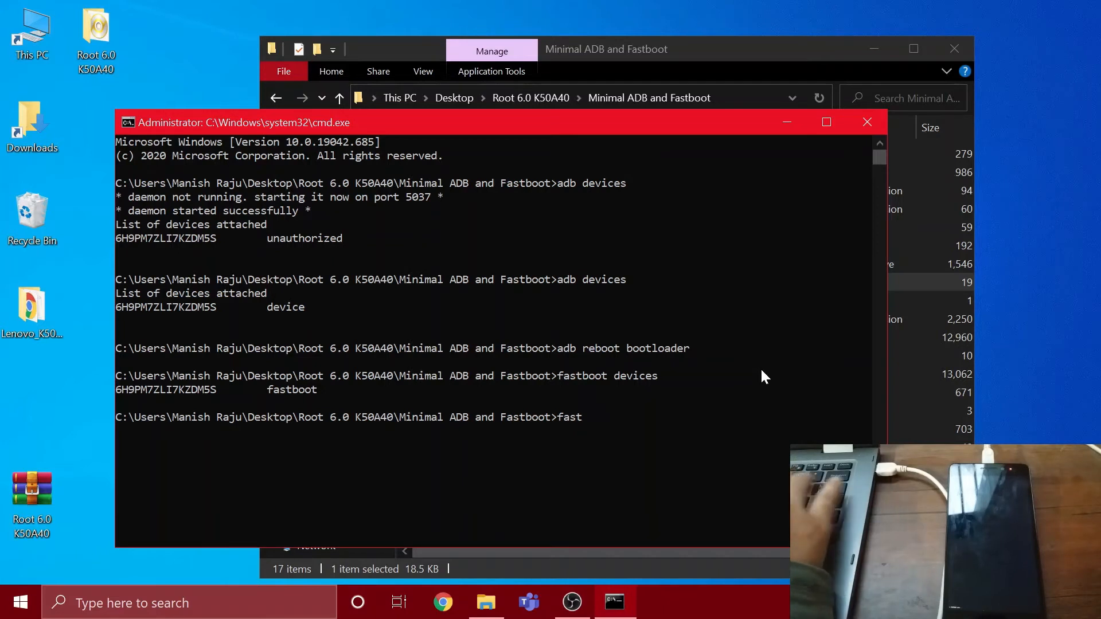
type("boot")
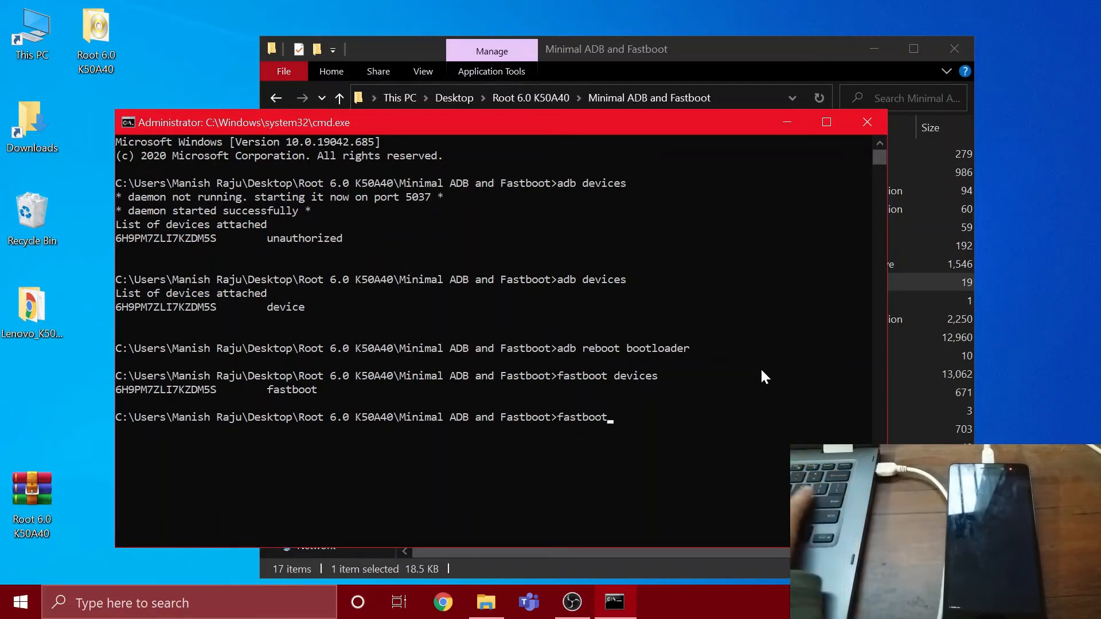
type("flash reco")
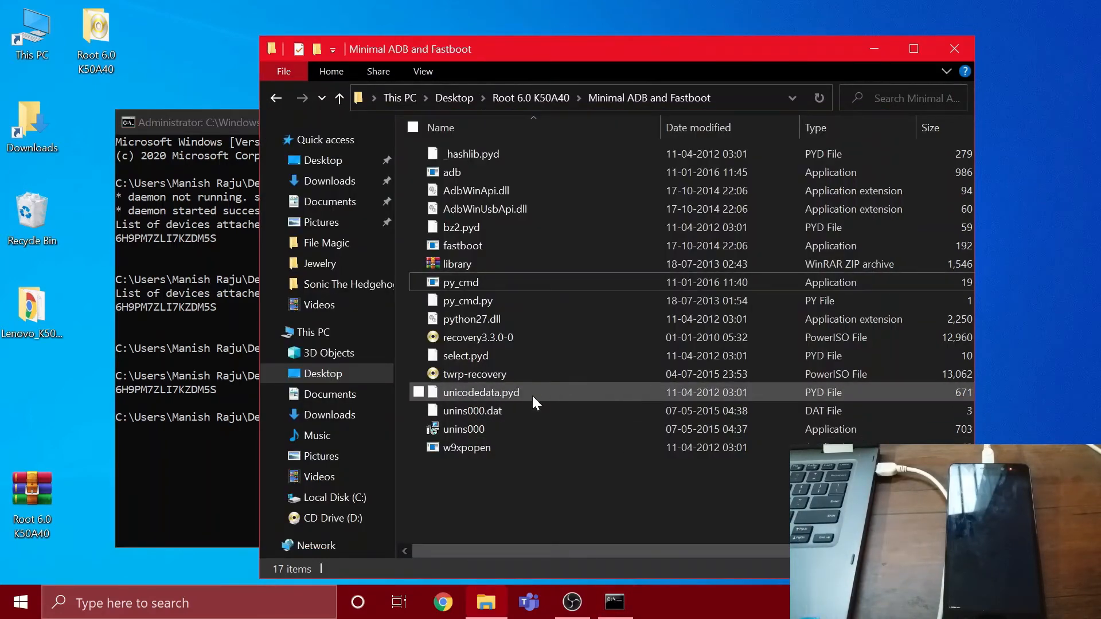
left_click(478, 338)
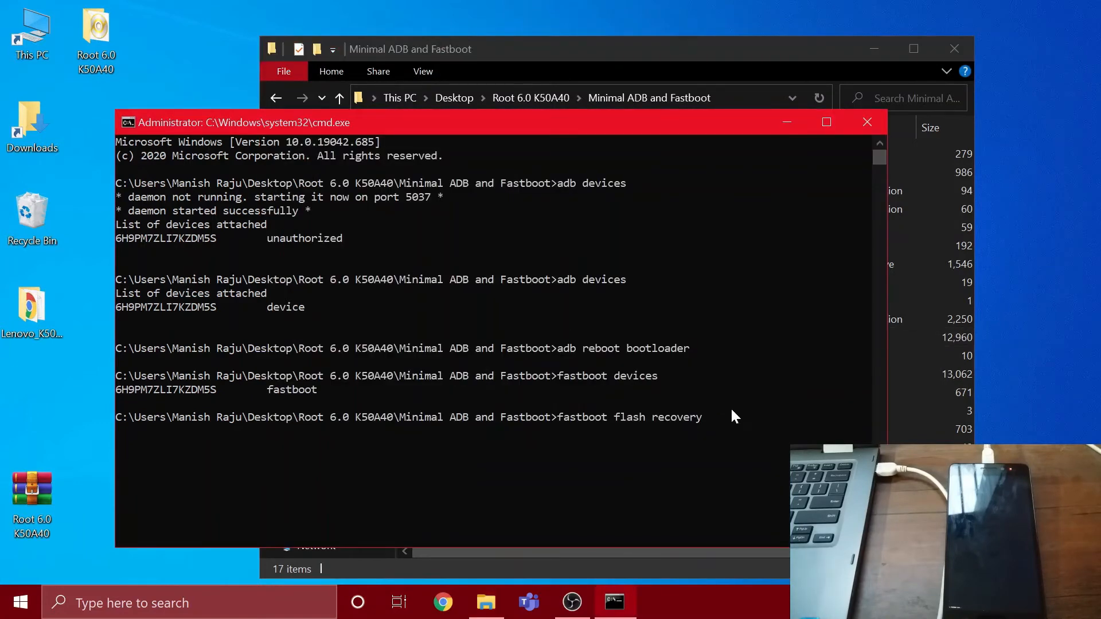
type("recovery3.3.0-0")
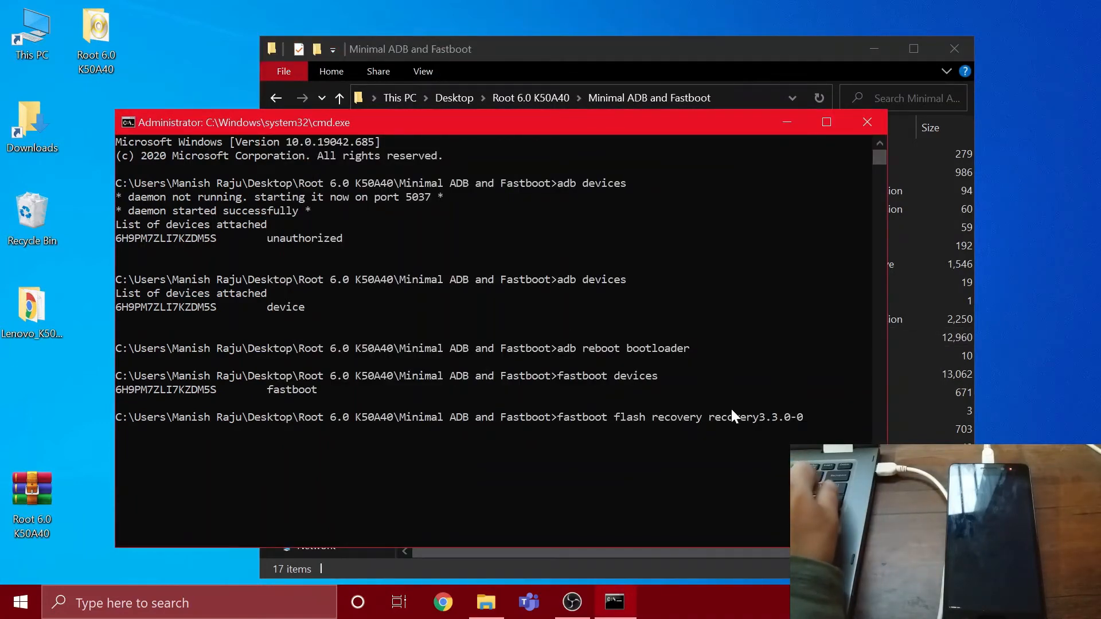
type(".i")
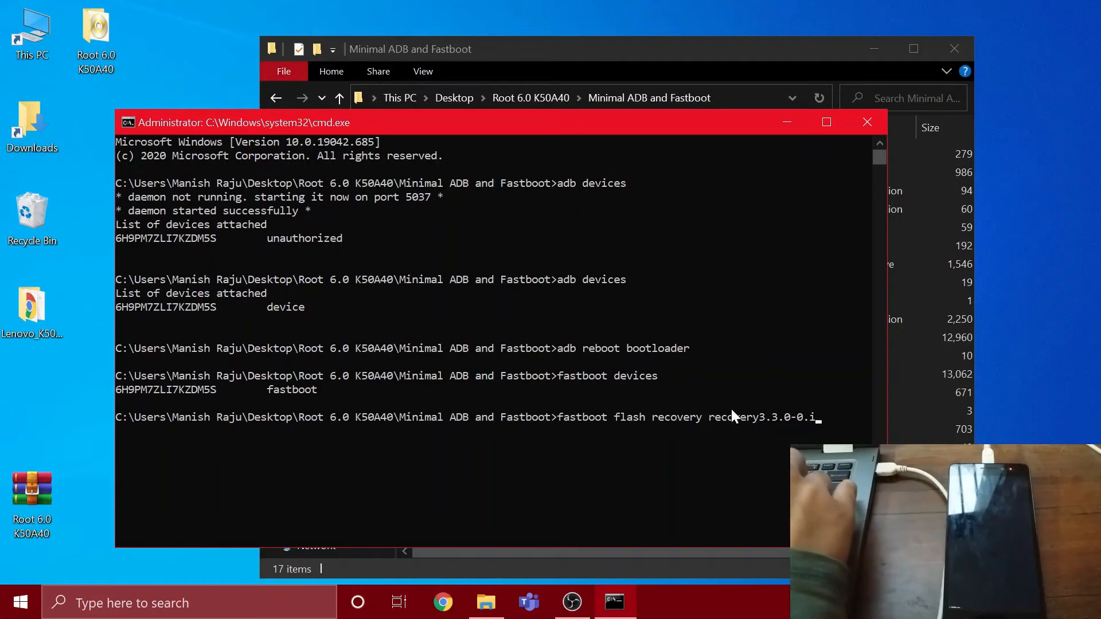
key("enter")
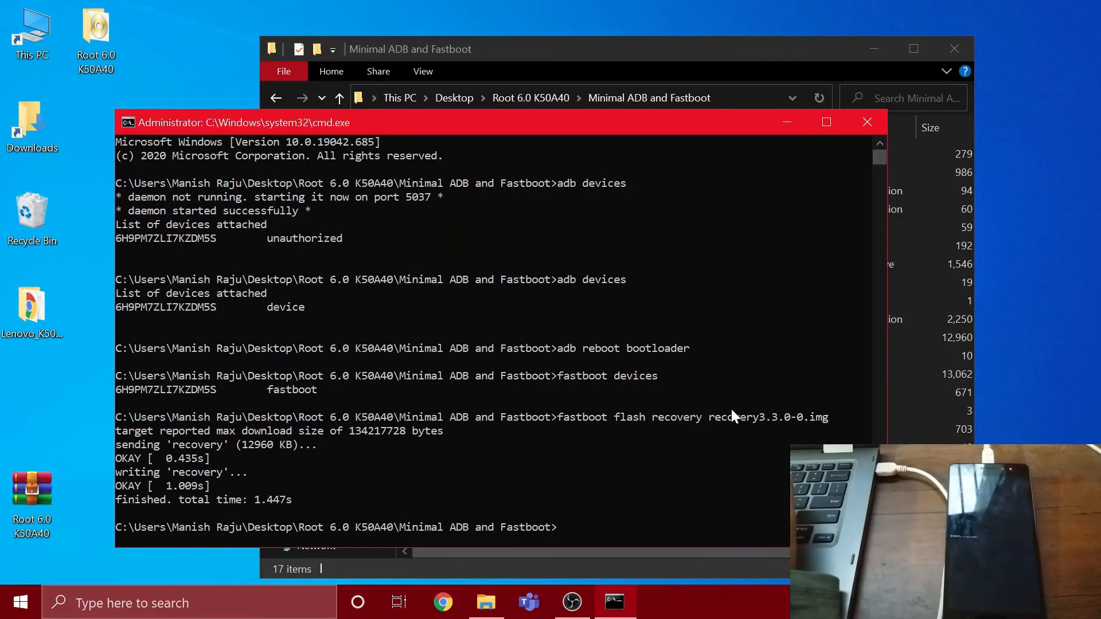
type("fast")
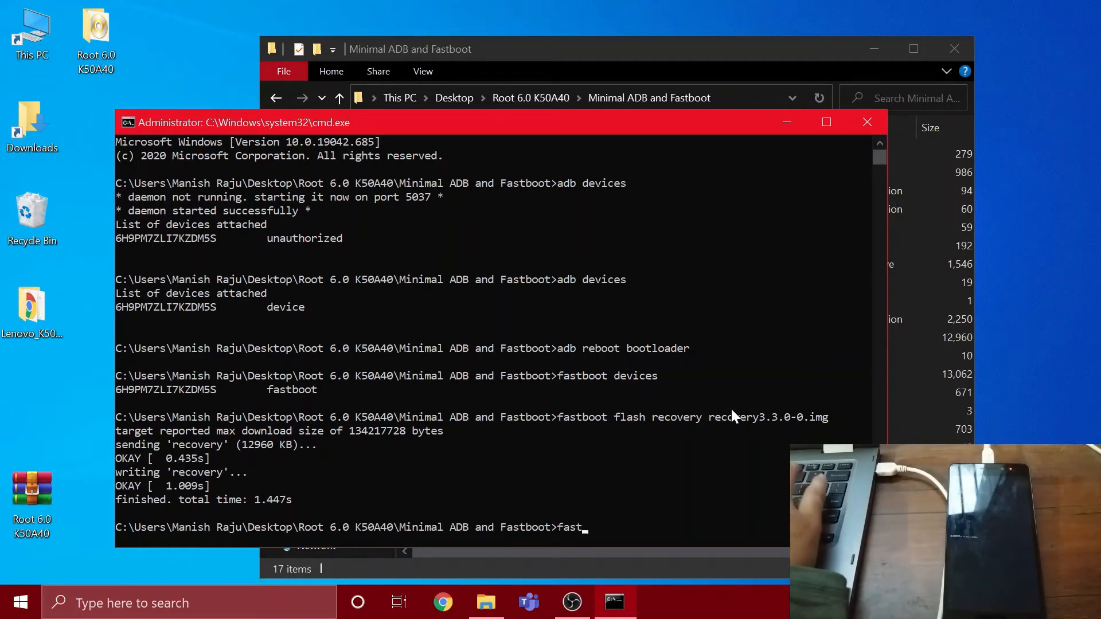